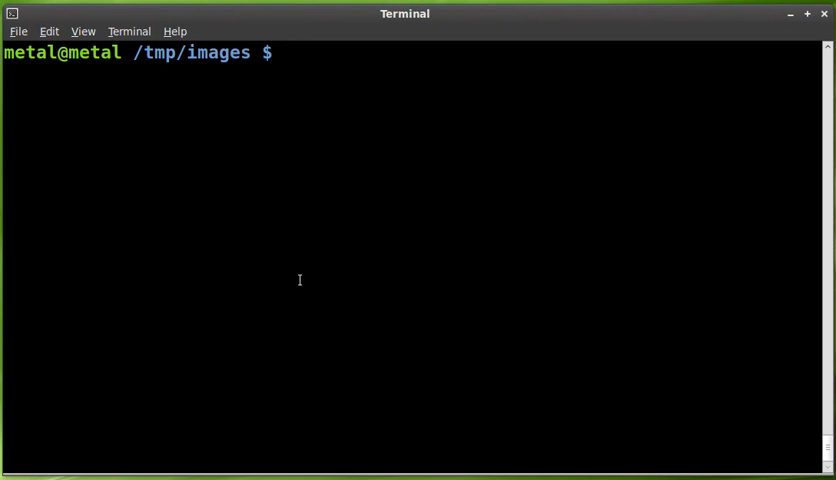
Run exiftool to check whether it is installed, prompting the libimage-exiftool-perl install
text(e)
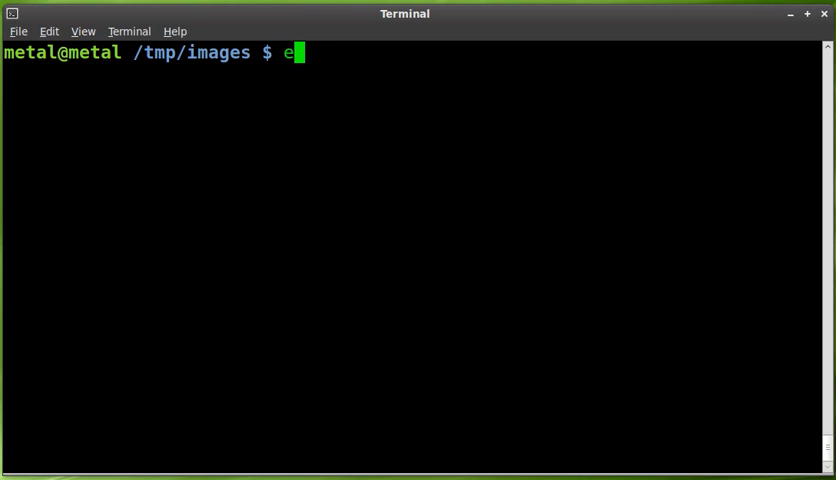
text(xif)
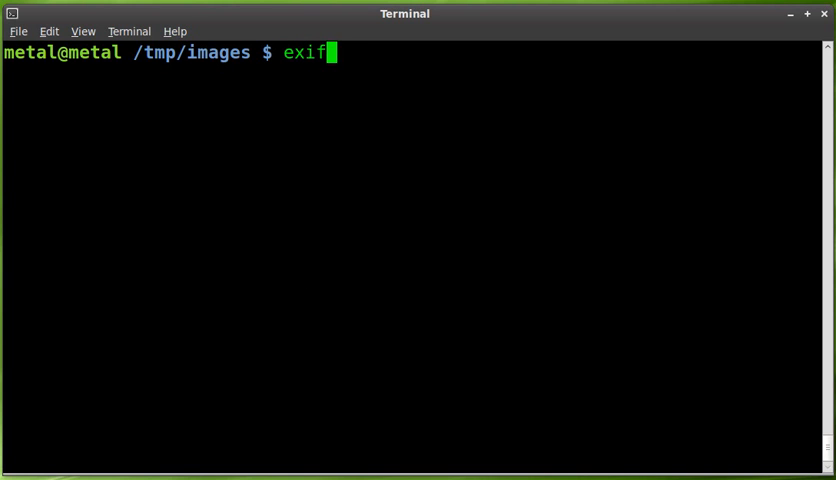
text(tool)
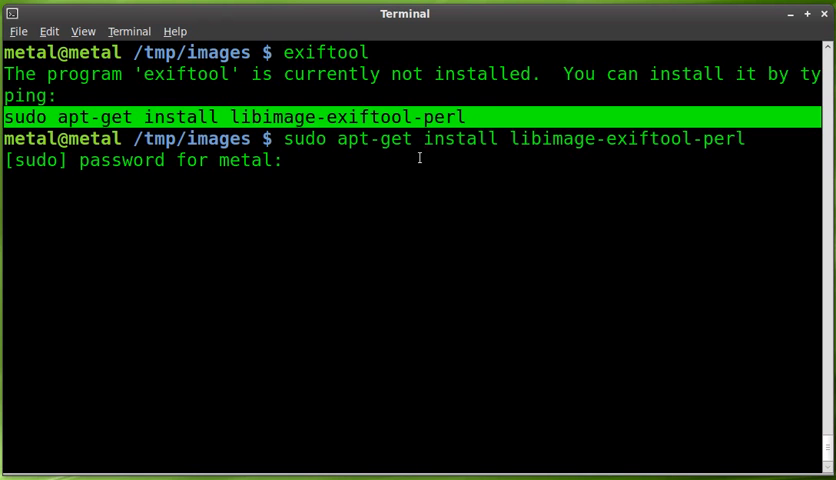
mouse_move(556, 152)
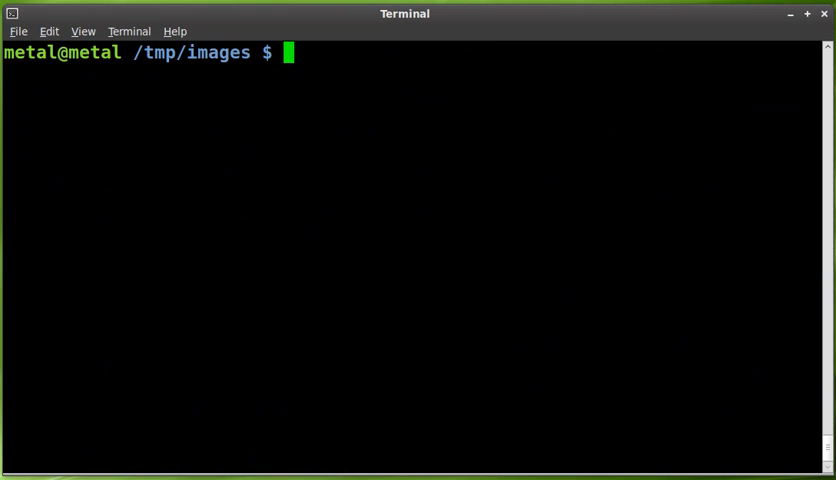
List the six test images with ls, then view test6.jpg with display
text(ls)
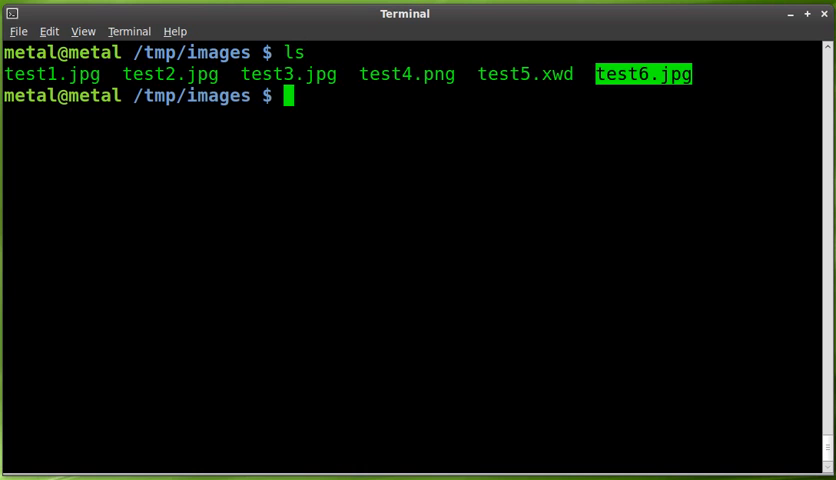
text(dis[)
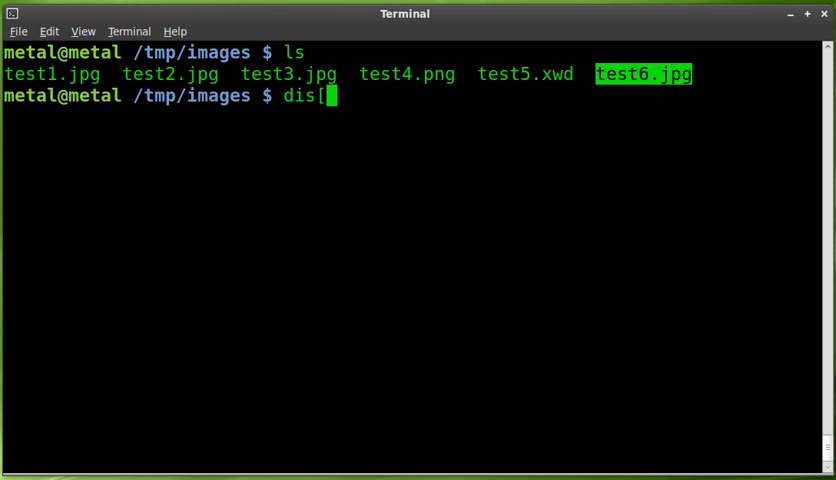
text(play)
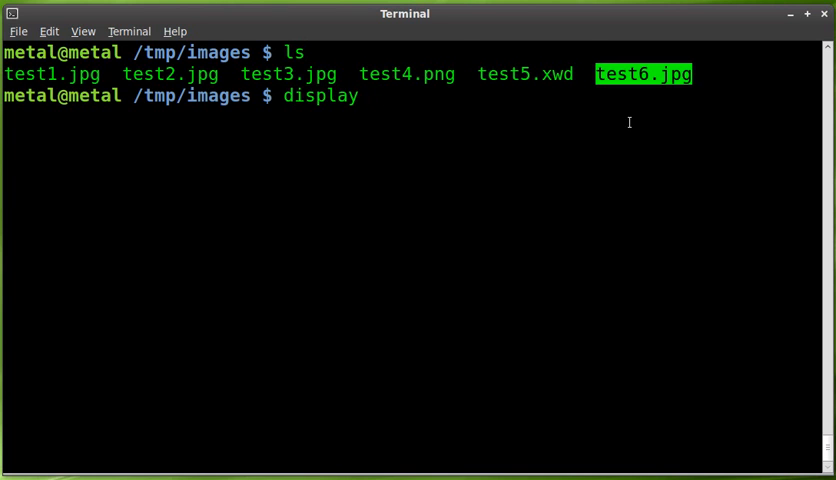
text(test6.jpg)
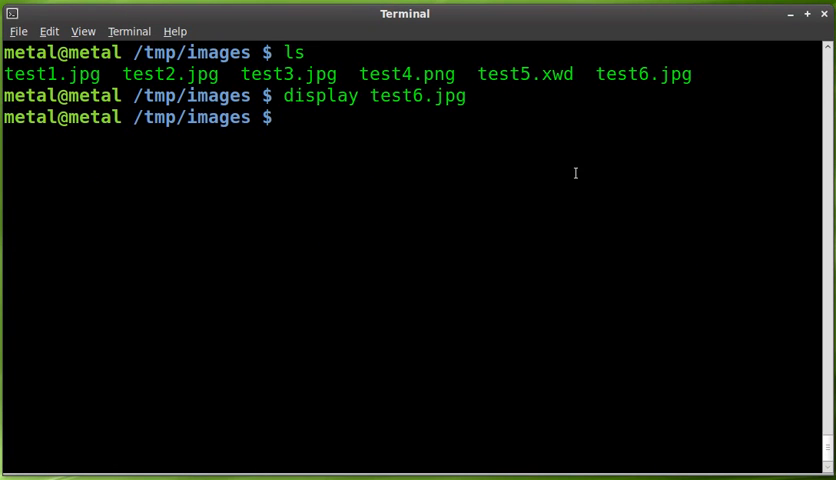
Write the comment "This is a screenshot I took." into test6.jpg with exiftool -Comment
text(exiftool)
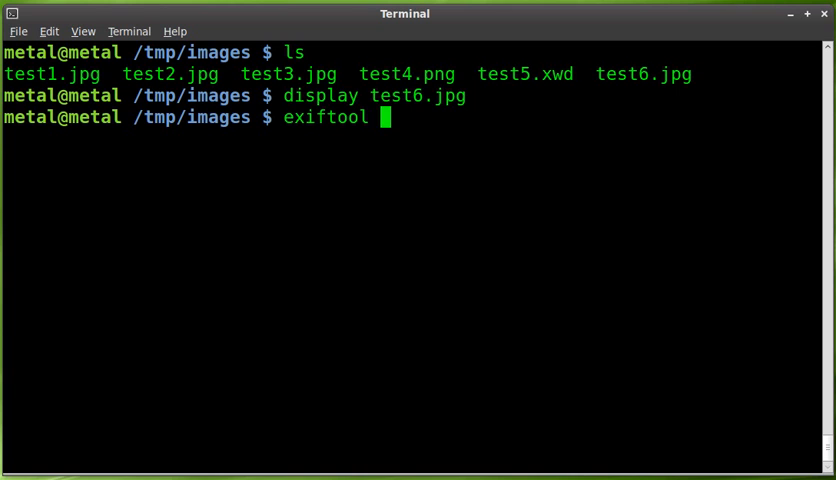
text(-)
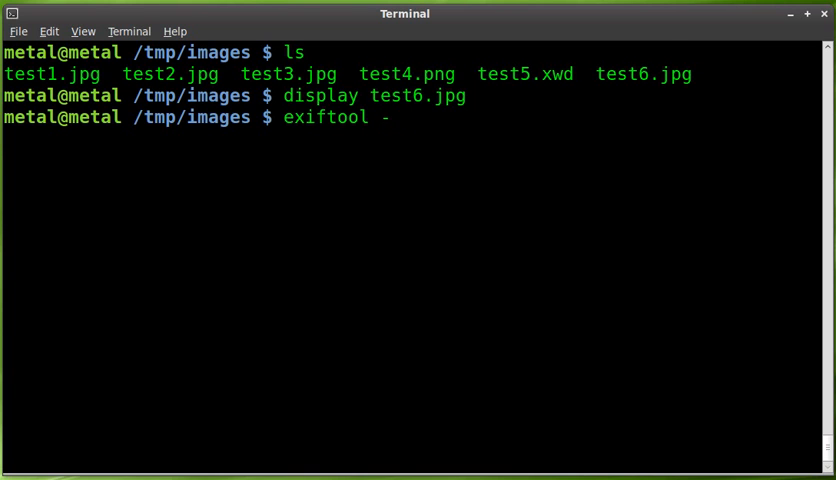
text(Comment)
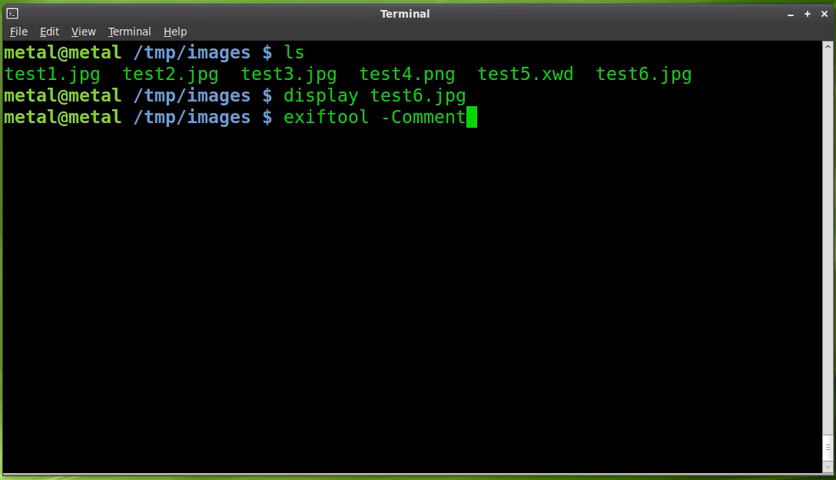
text(=)
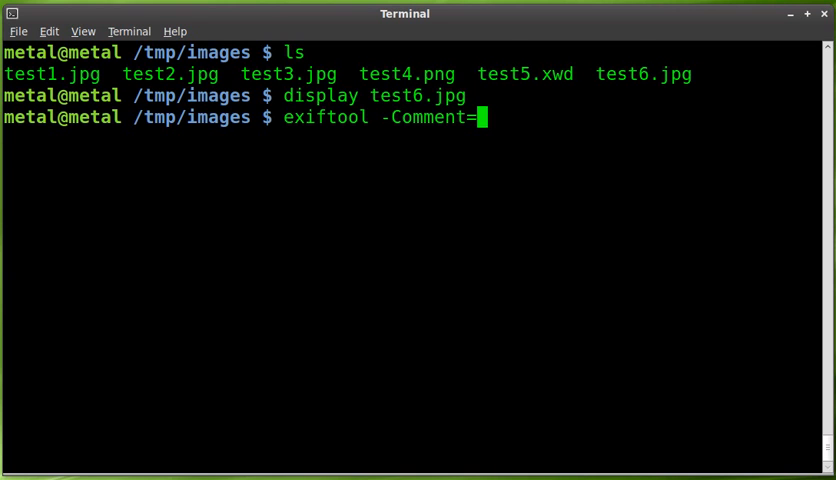
text("")
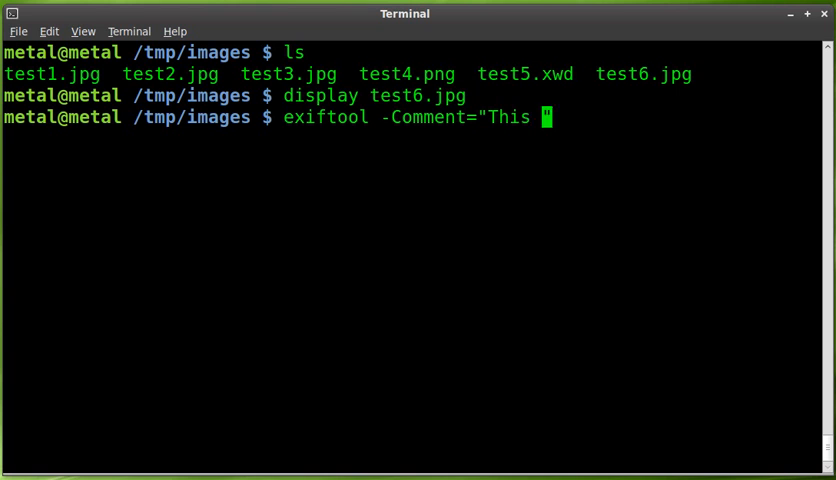
text(is a screenshot I t)
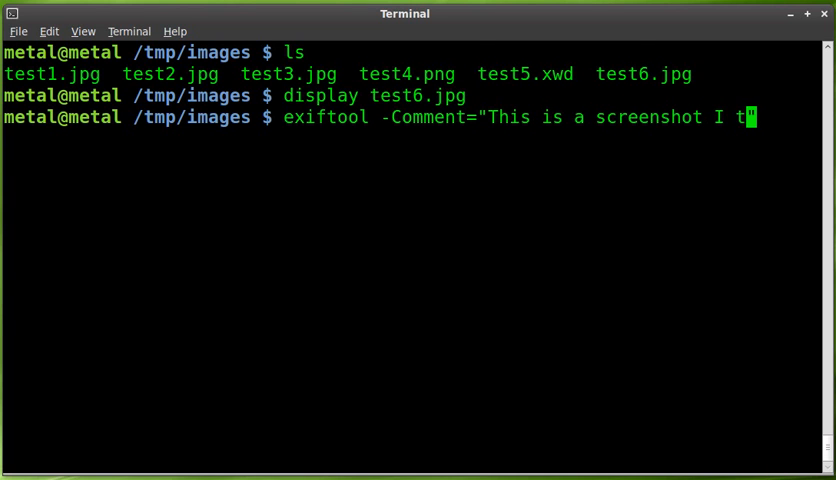
text(ook.)
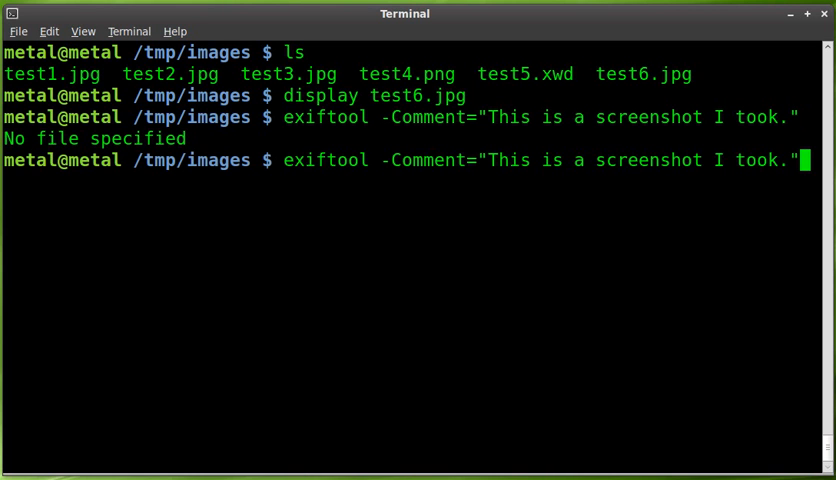
text(tes)
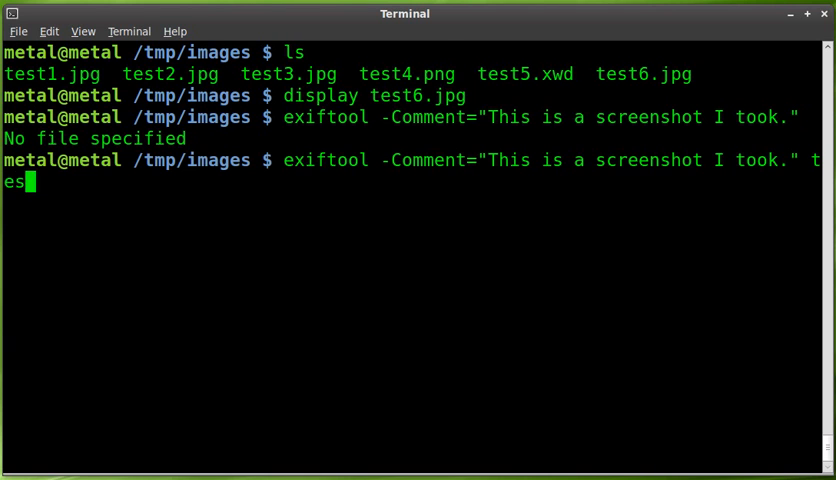
text(6.jpg)
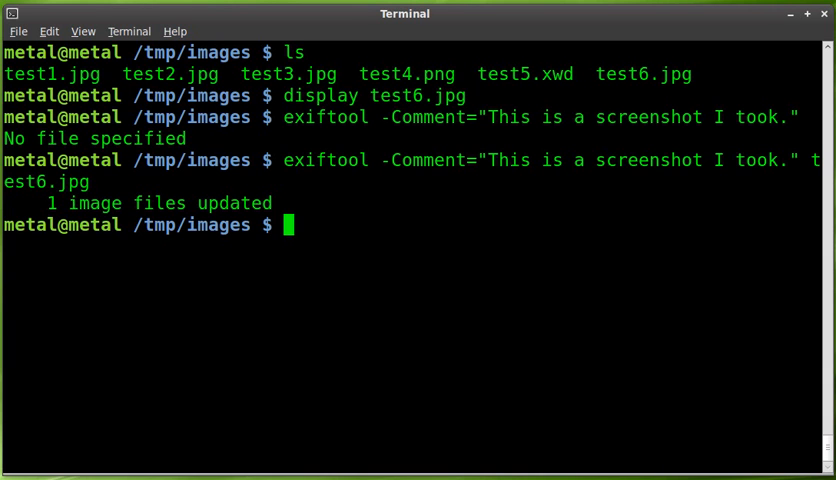
Run exiftool --list test6.jpg and scroll through its full metadata listing
text(exif)
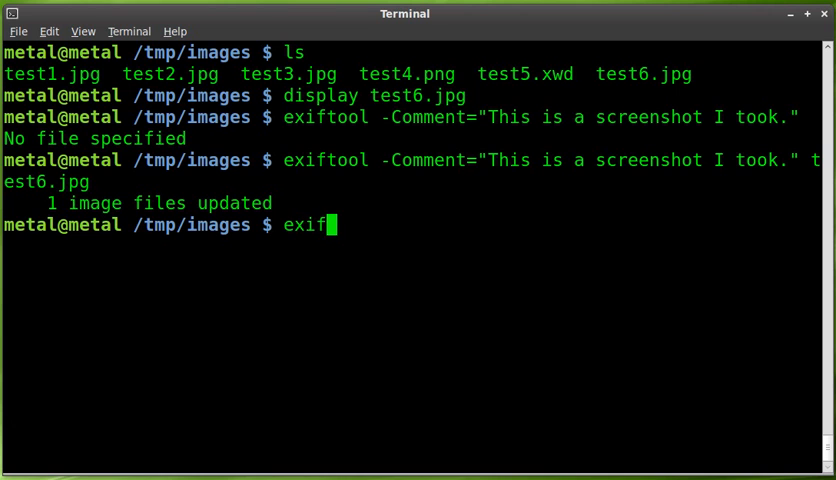
text(tool)
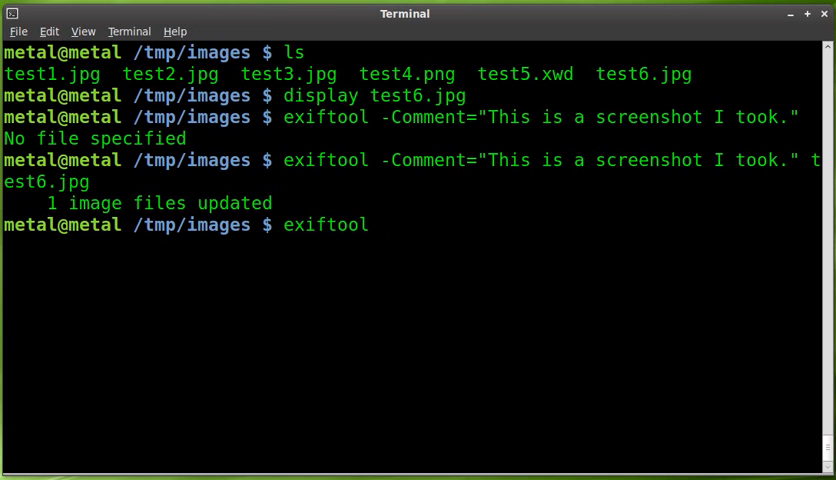
text(--lis)
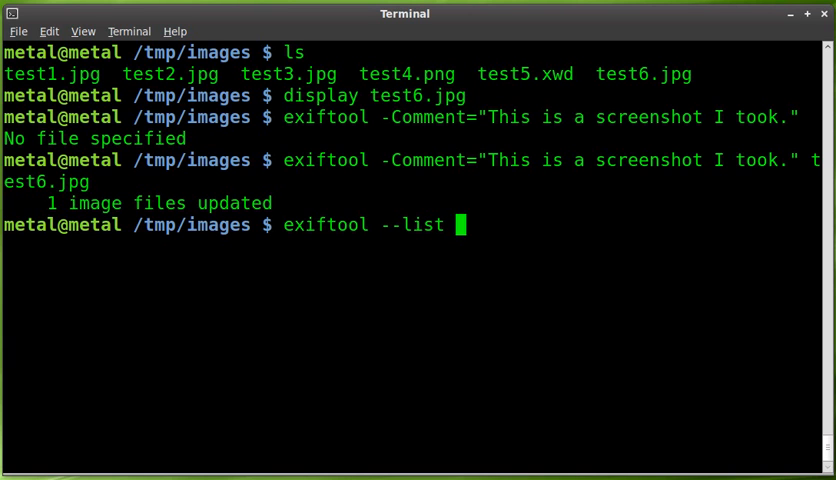
text(test6.jpg)
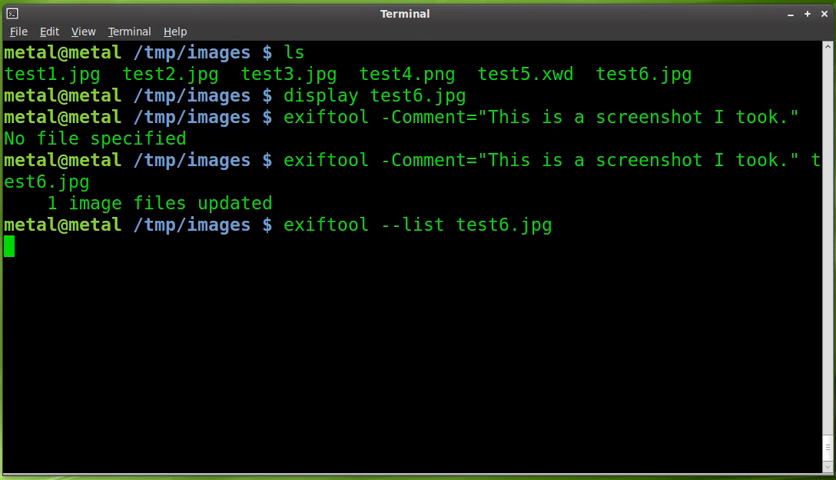
key(Return)
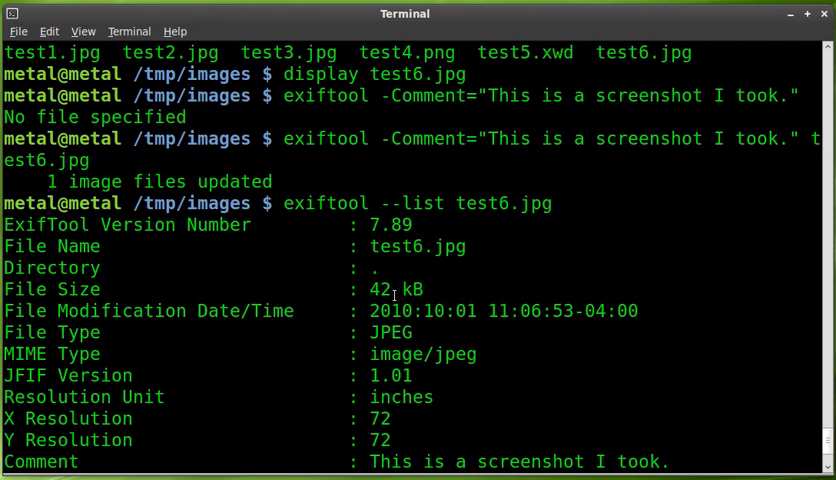
scroll(down, 3)
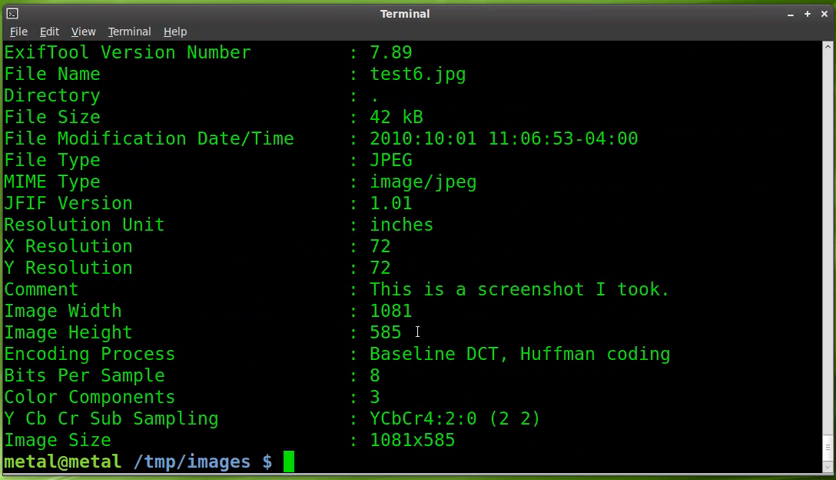
mouse_move(244, 368)
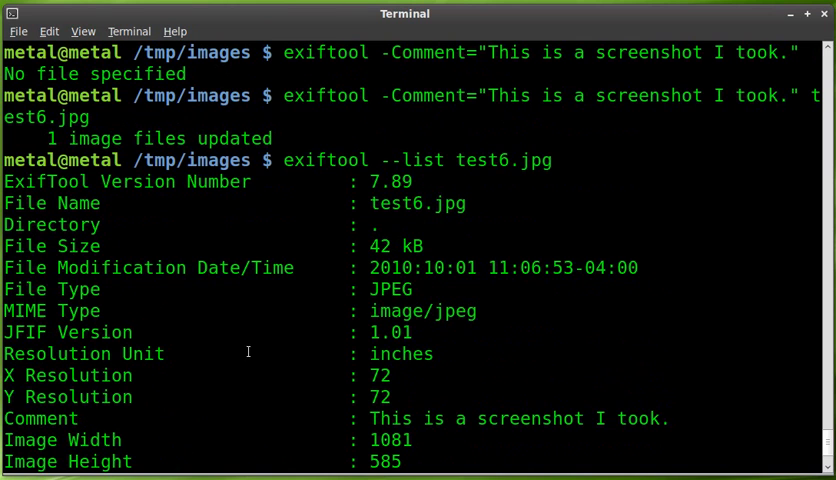
mouse_move(372, 310)
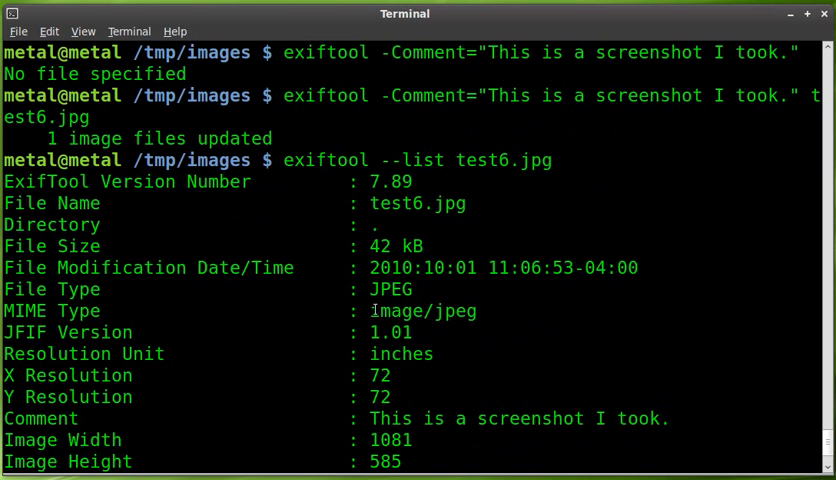
mouse_move(424, 298)
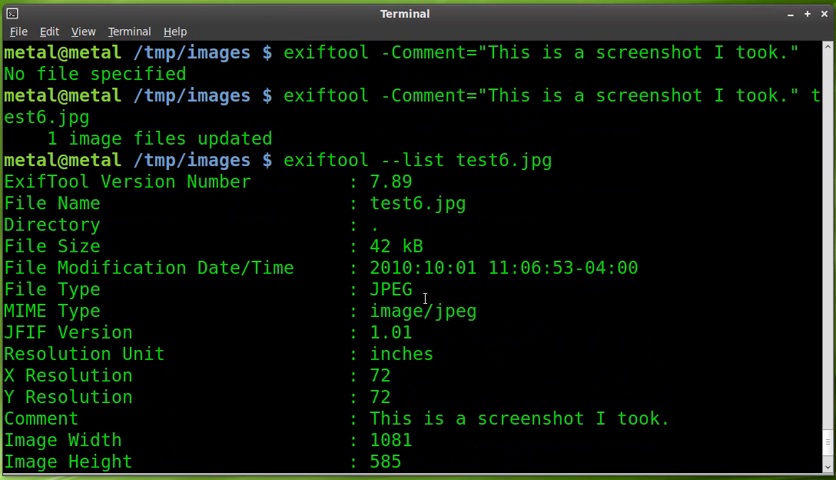
mouse_move(52, 424)
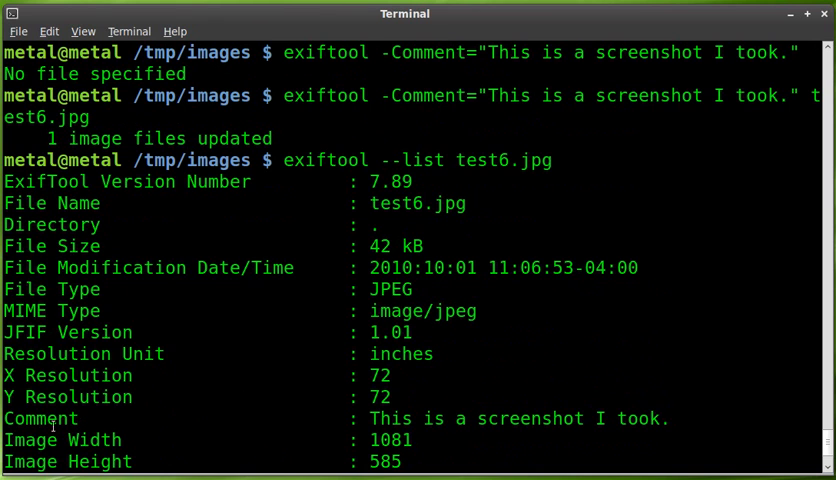
Highlight the Comment field in the listing and the exiftool word in the command
double_click(40, 418)
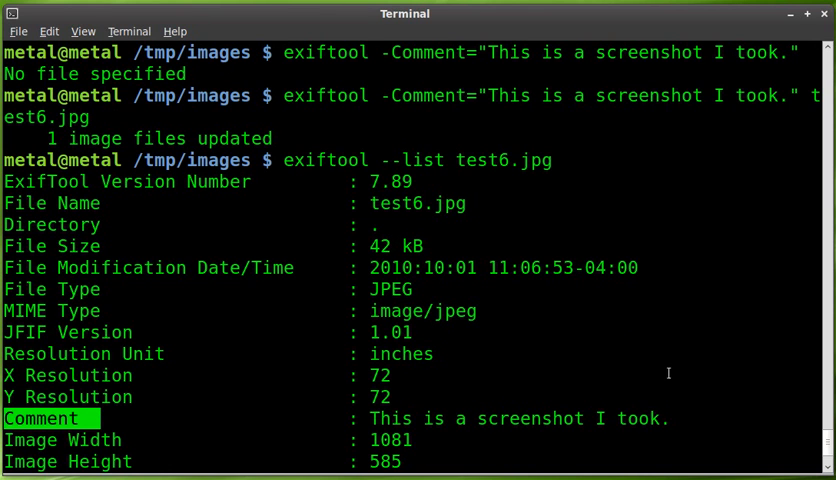
scroll(down, 3)
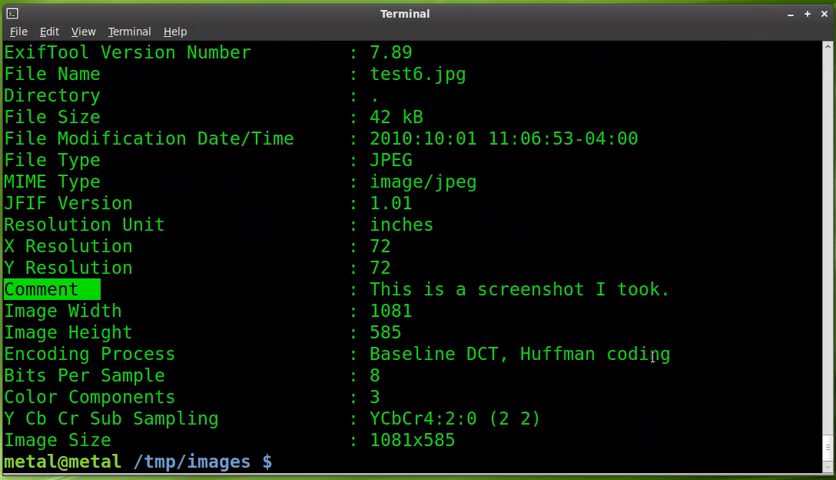
key(Return)
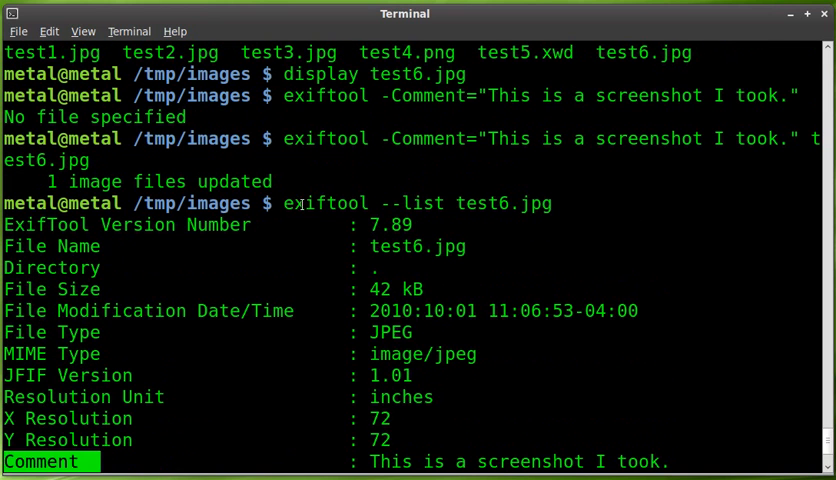
double_click(324, 204)
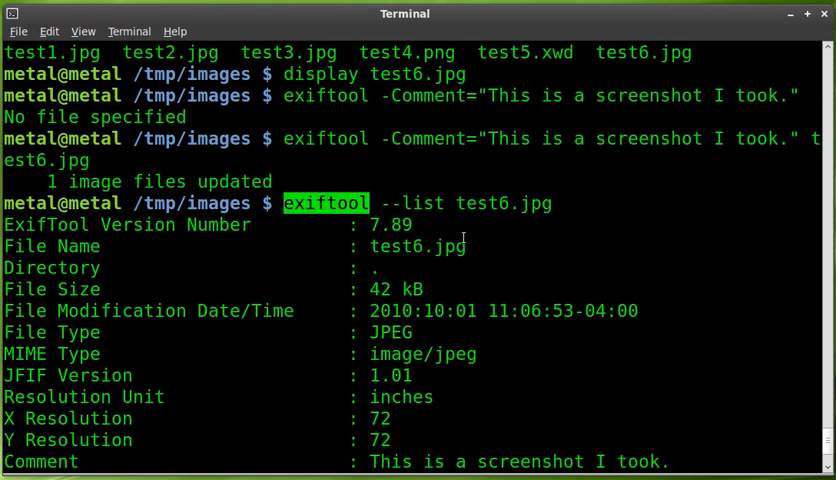
mouse_move(508, 288)
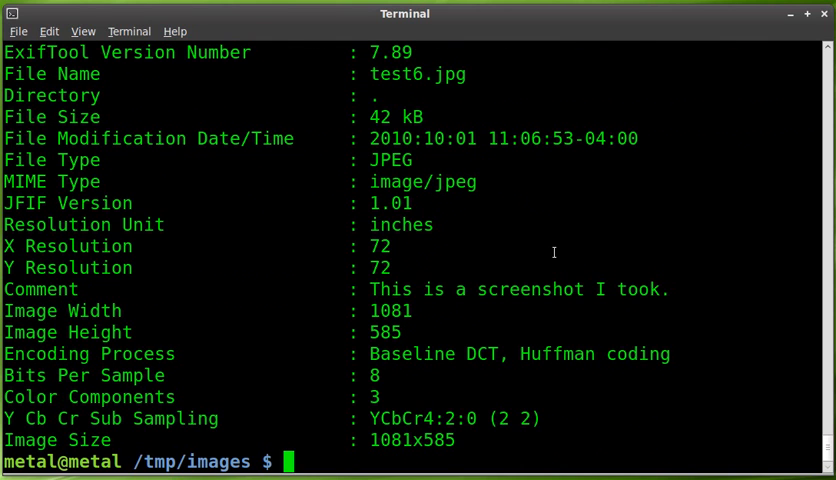
Read back just the Comment tag of test6.jpg, returning "This is a screenshot I took."
text(exi)
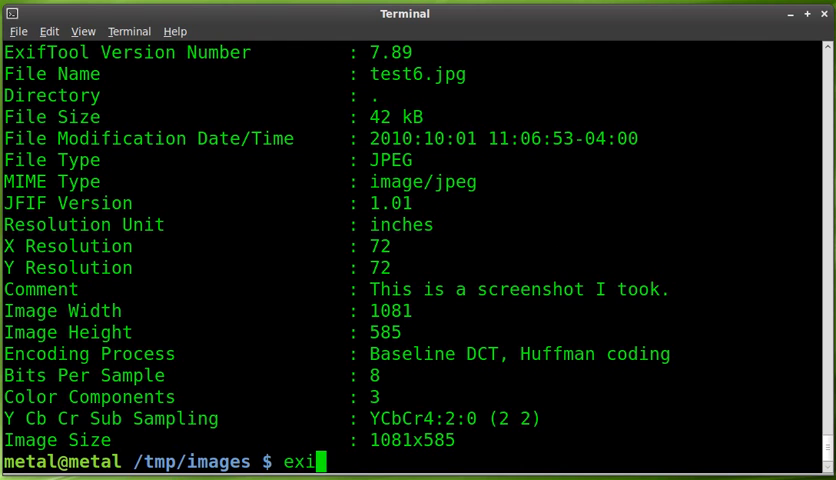
text(ftool -)
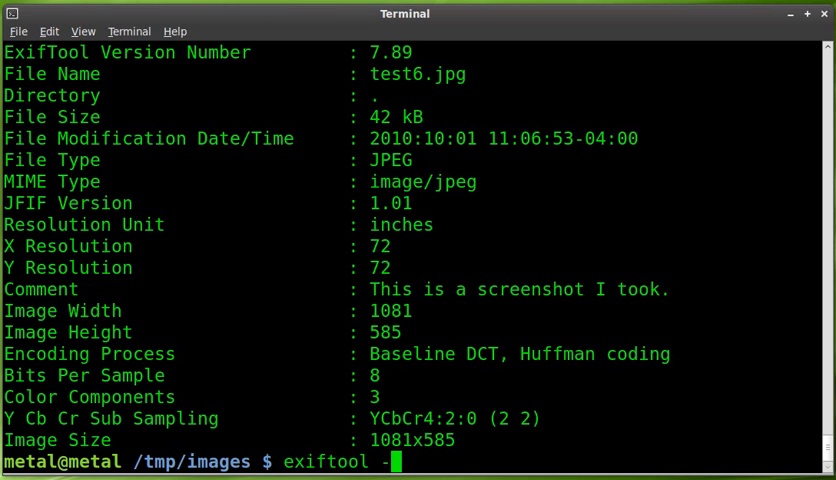
text(Comment test6)
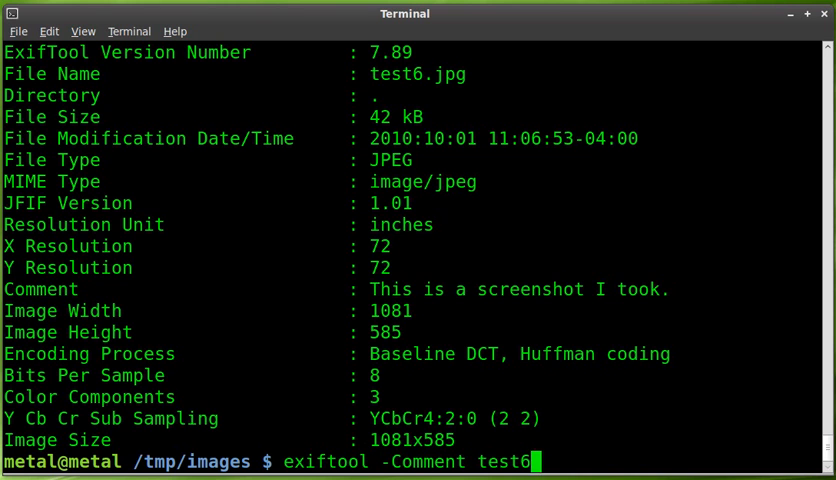
text(.jpg)
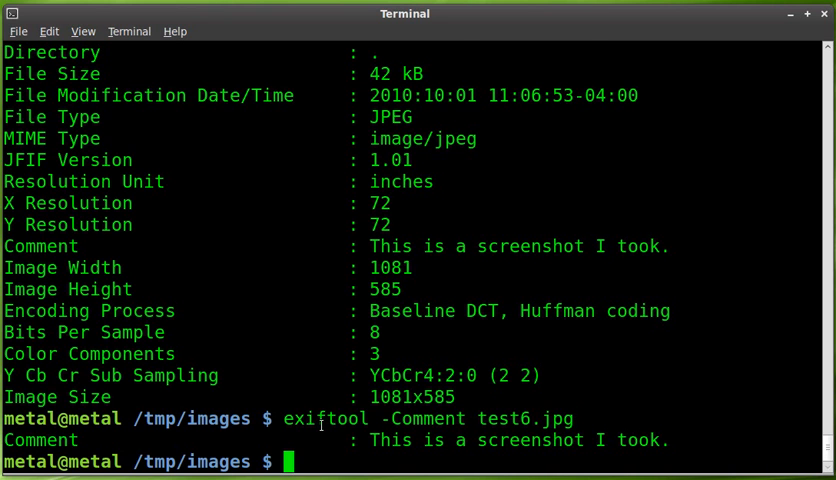
Step back through history past display, apt-get and -Comment commands to exiftool --list test6.jpg, highlighting -list
text(display test6.jpg)
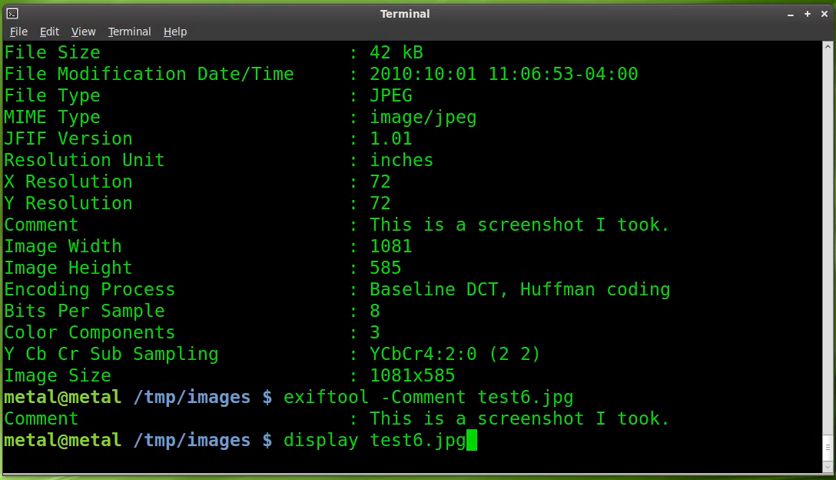
text(sudo apt-get install libimage-exiftool-perl)
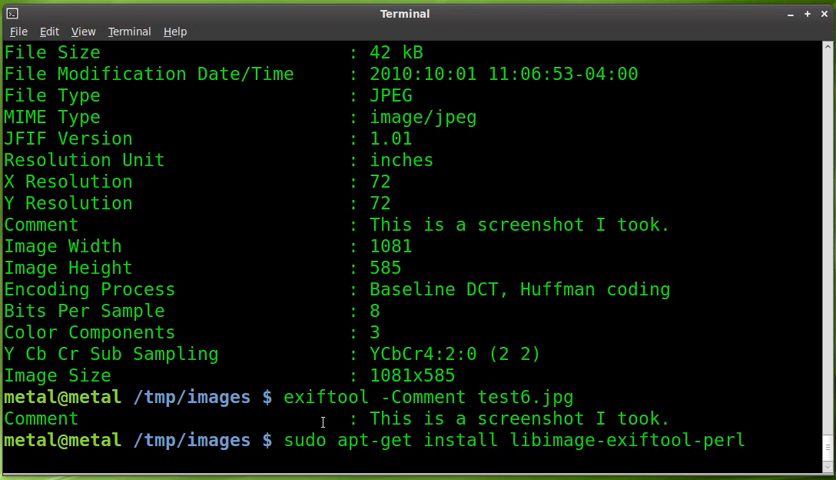
double_click(552, 440)
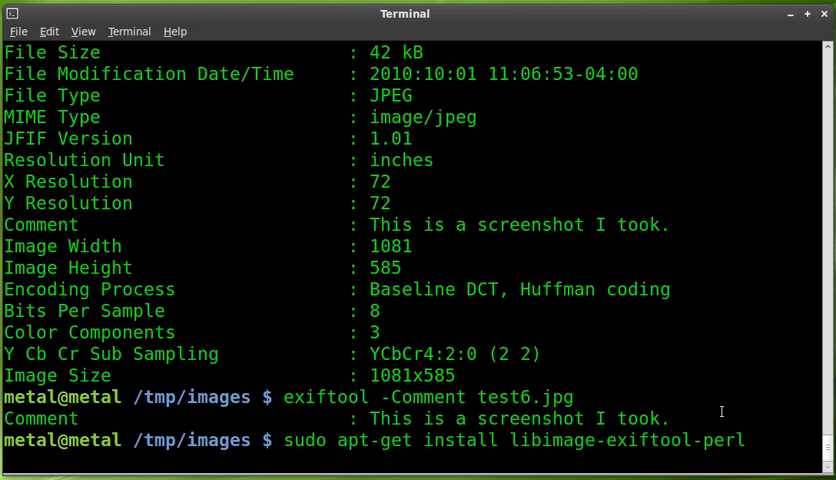
text(exiftool -Comment="This is a screenshot I took.")
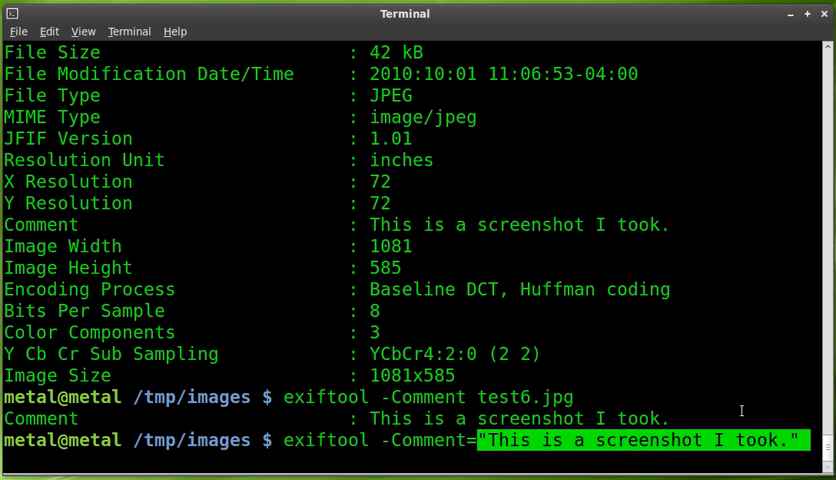
text(test6.jpg)
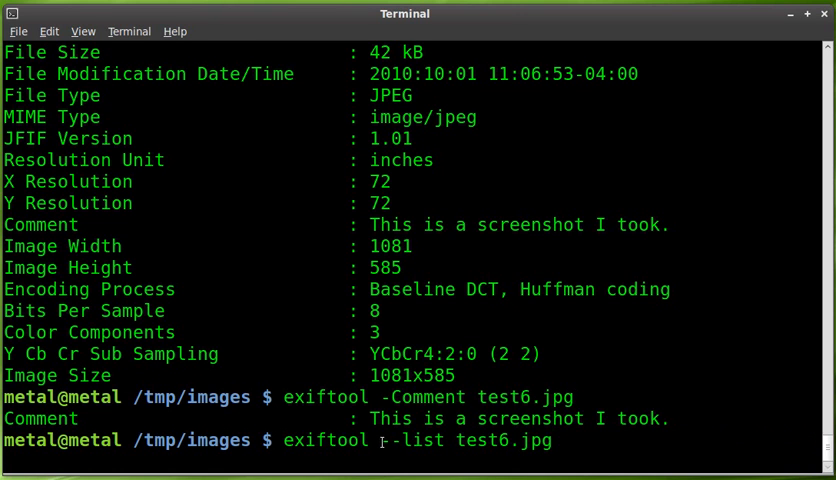
double_click(412, 440)
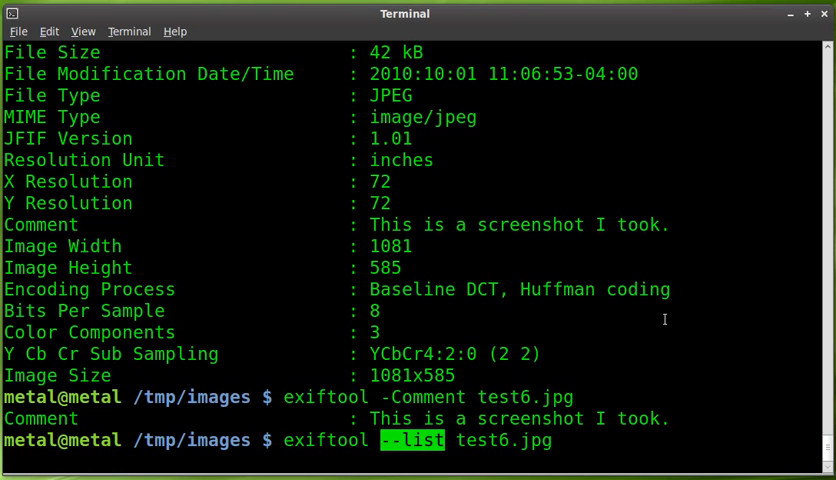